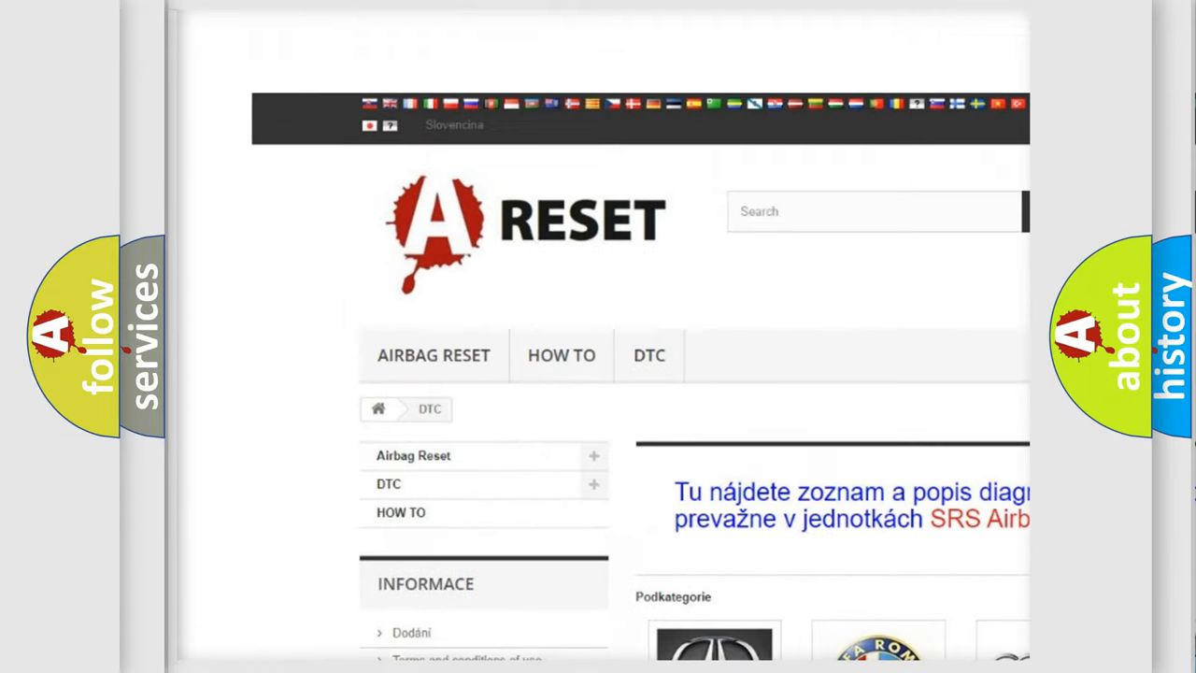
# Scroll the DTC brand grid down until the Jeep tile appears.
pyautogui.scroll(-3)
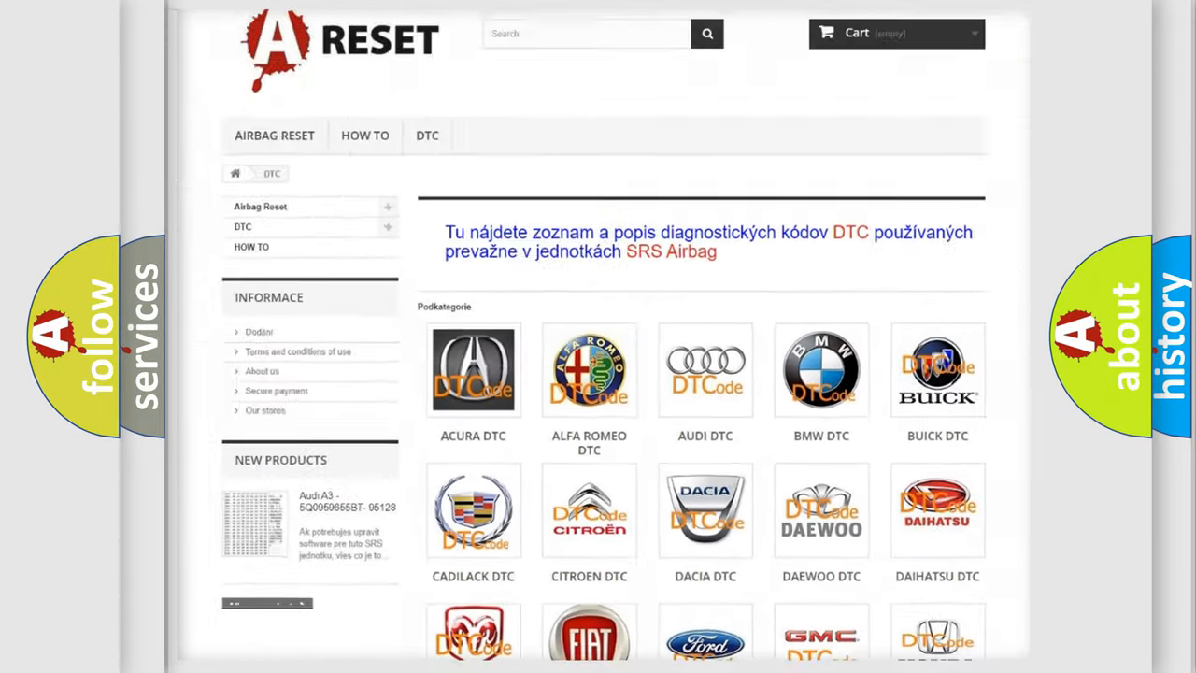
pyautogui.scroll(-3)
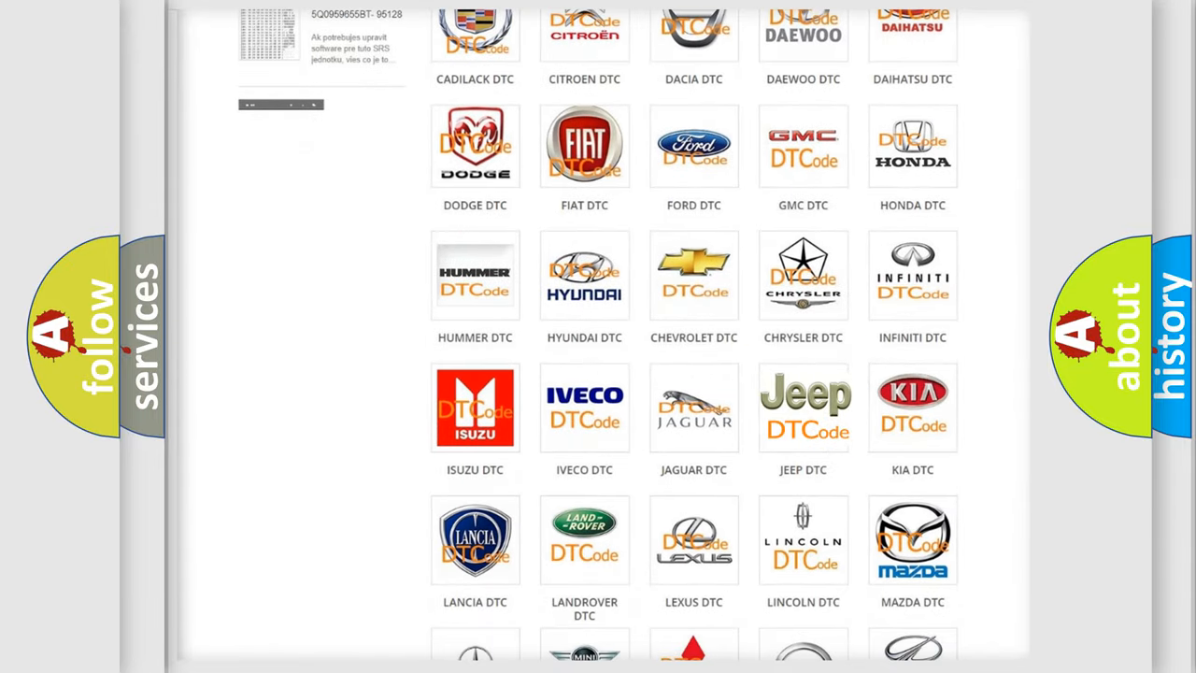
# Open the Jeep DTC page and skim its code subcategories, returning to the top.
pyautogui.click(803, 406)
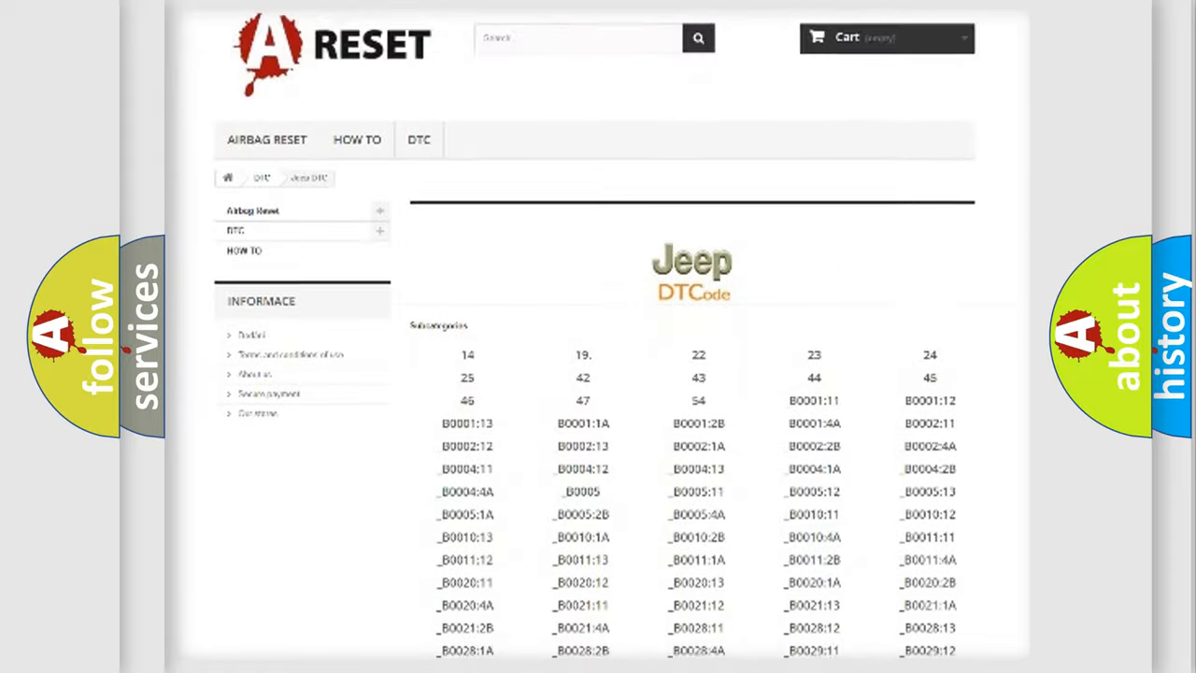
pyautogui.scroll(-3)
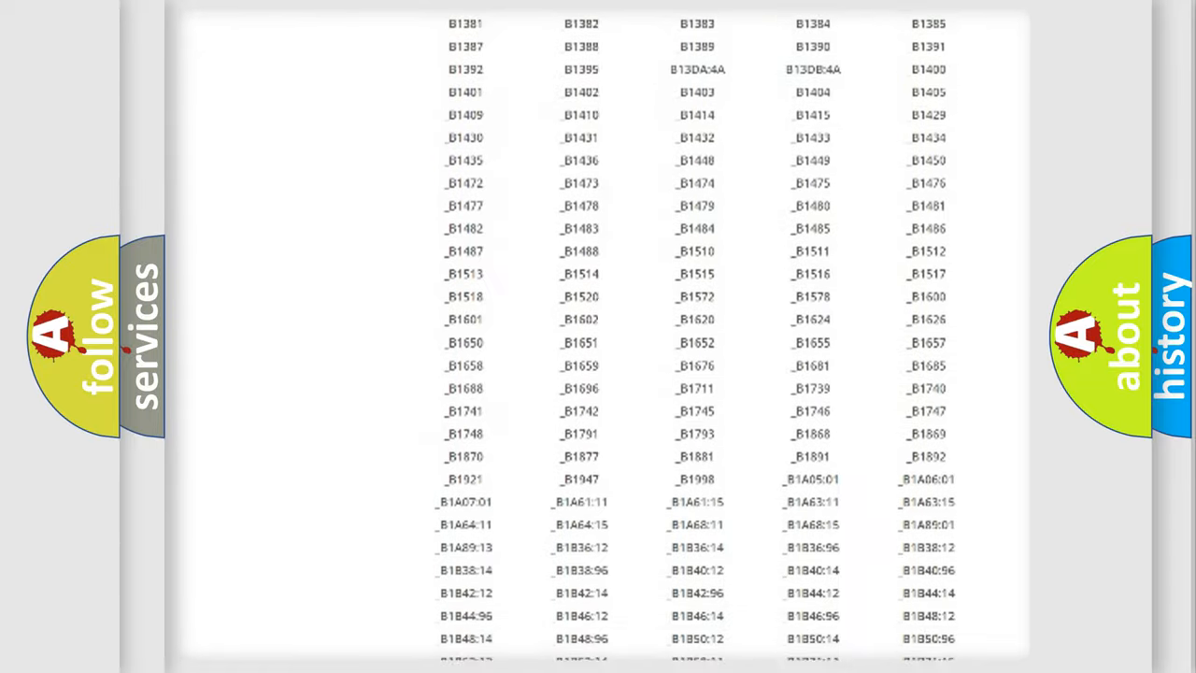
pyautogui.scroll(3)
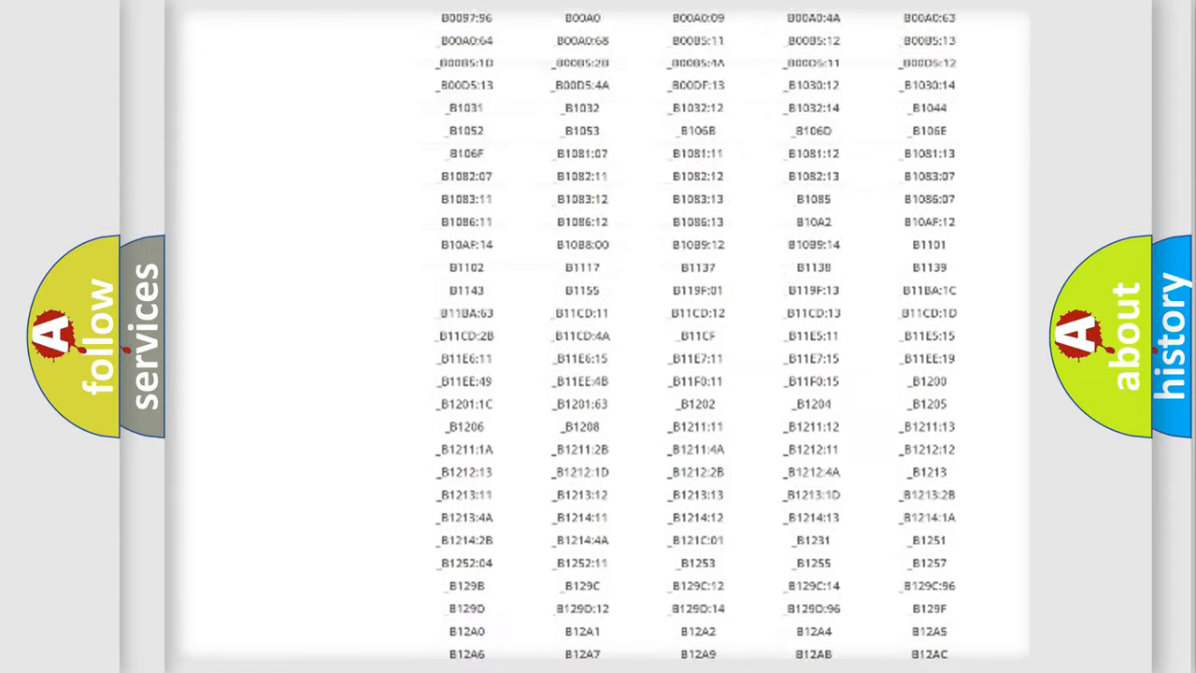
pyautogui.scroll(3)
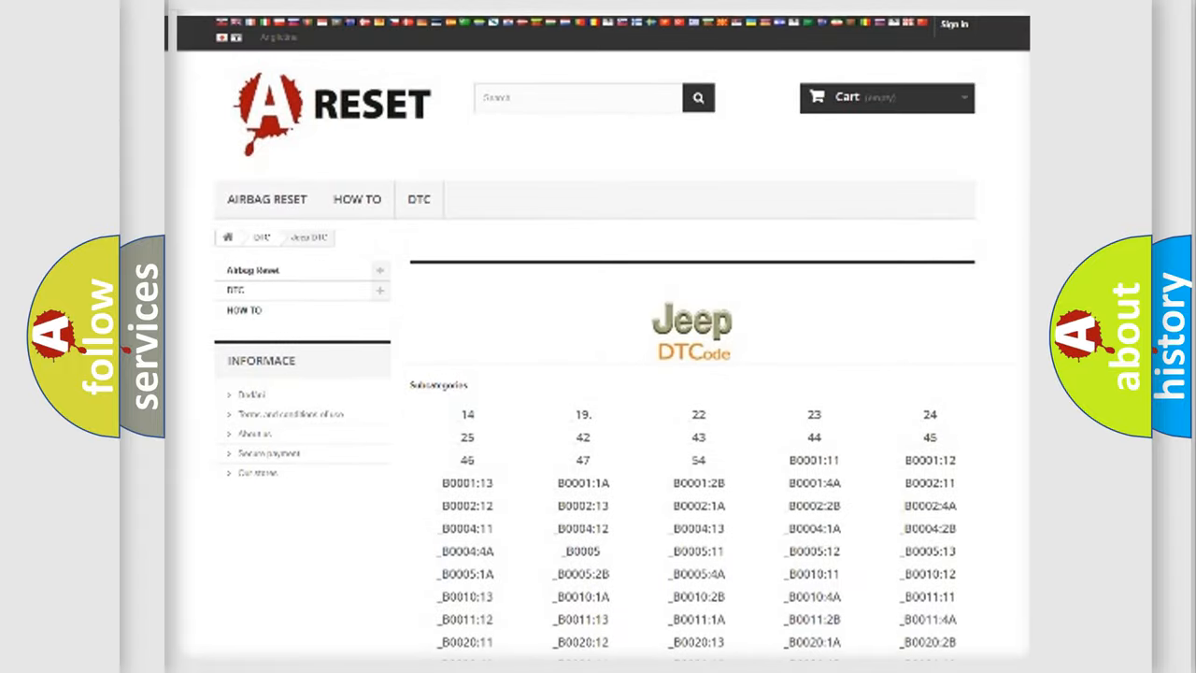